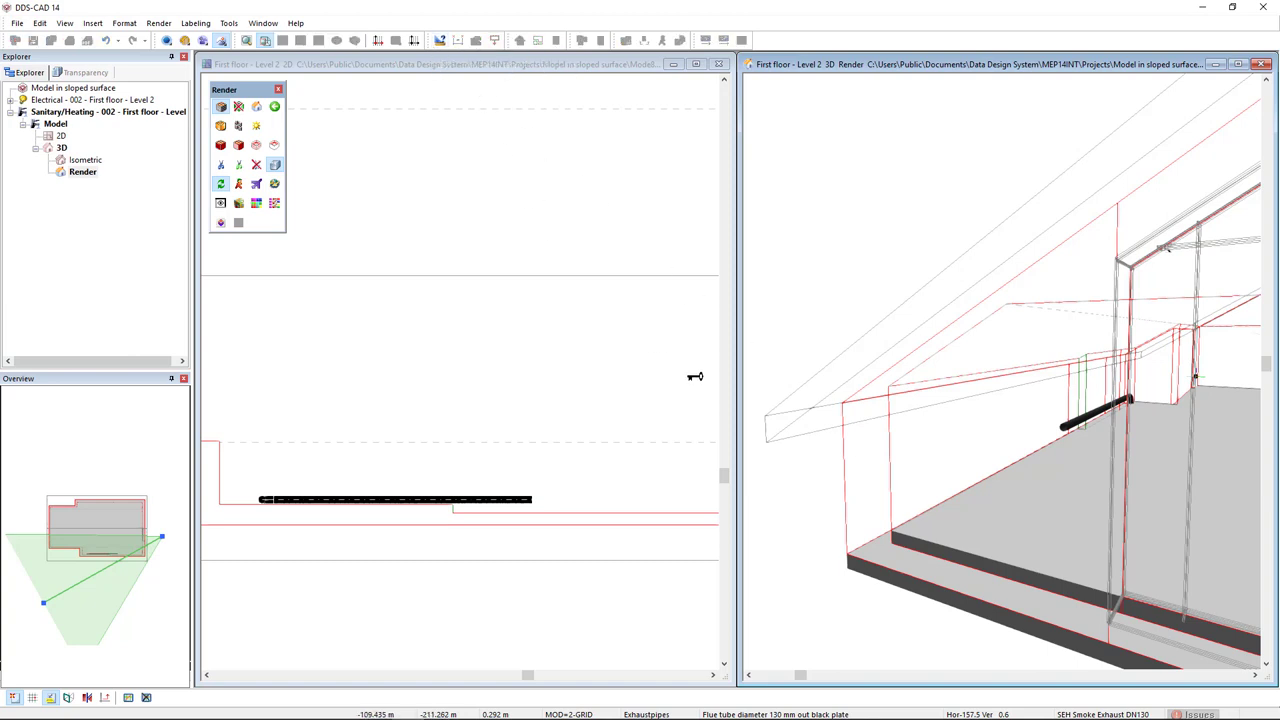
{"action": "mouse_move", "coordinate": [888, 388]}
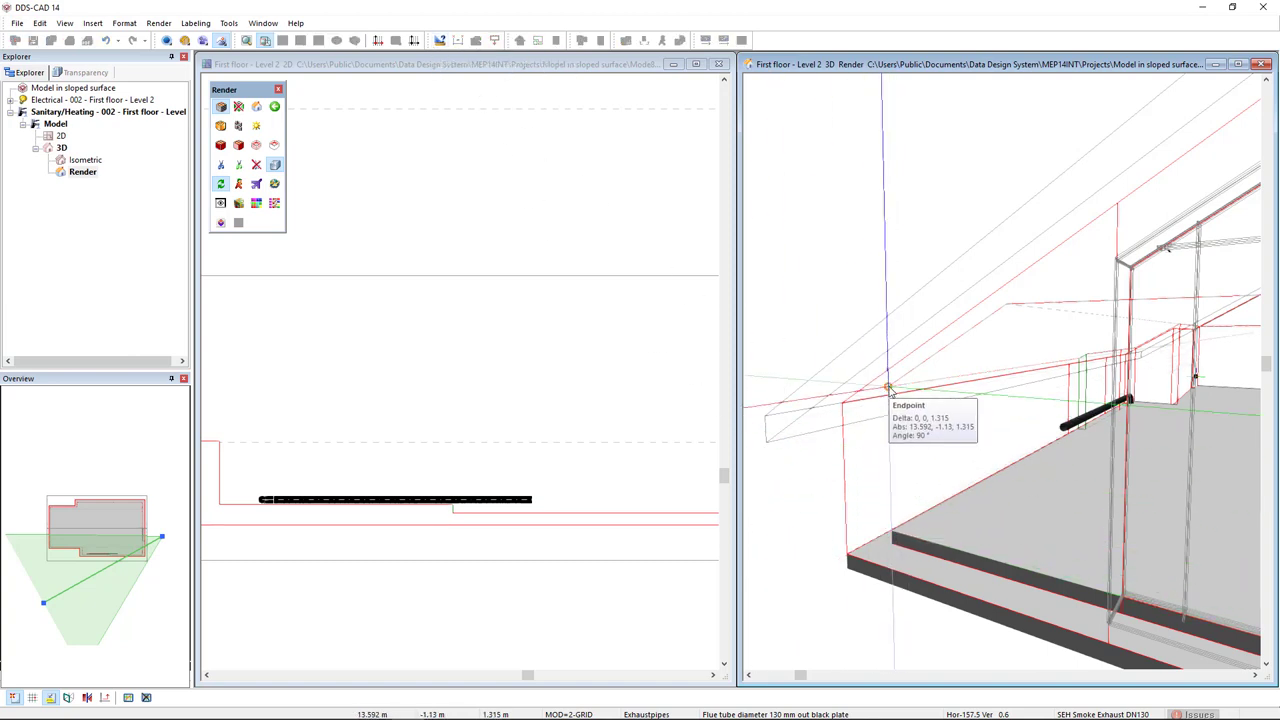
Measure the floor-to-roof-slope wall height as 1.315 m and close the results.
{"action": "left_click", "coordinate": [889, 388]}
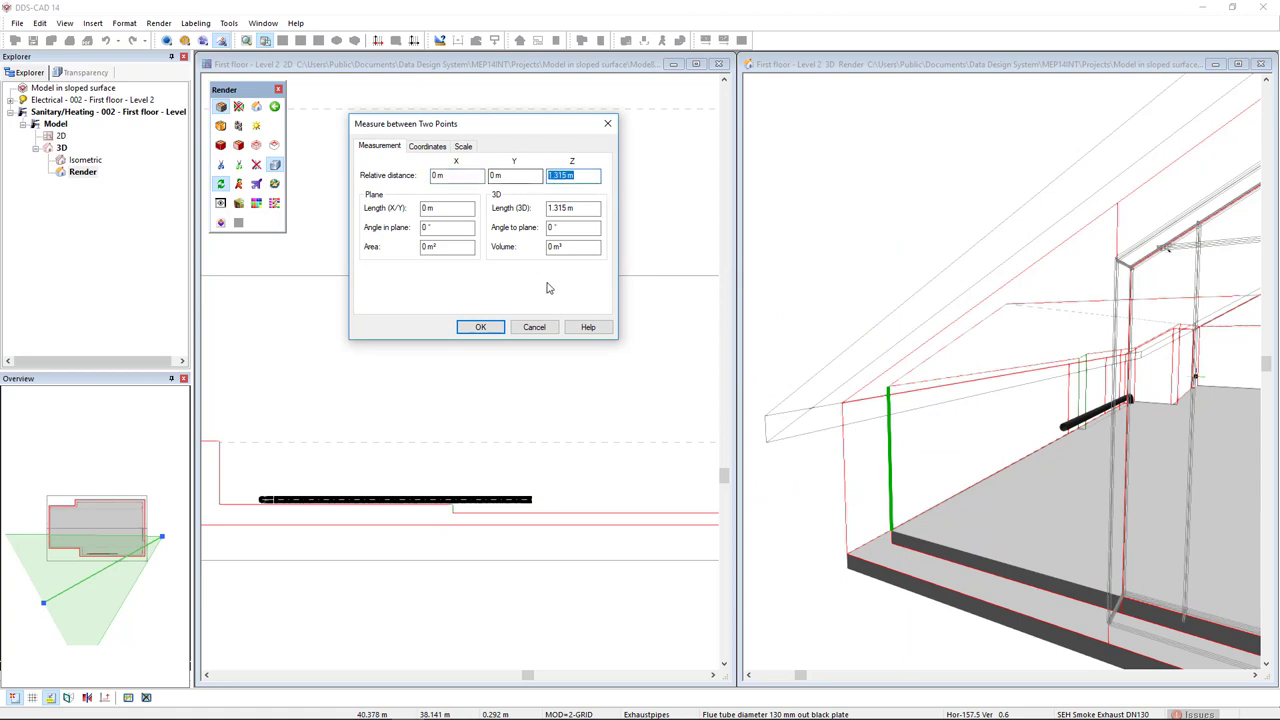
{"action": "mouse_move", "coordinate": [545, 288]}
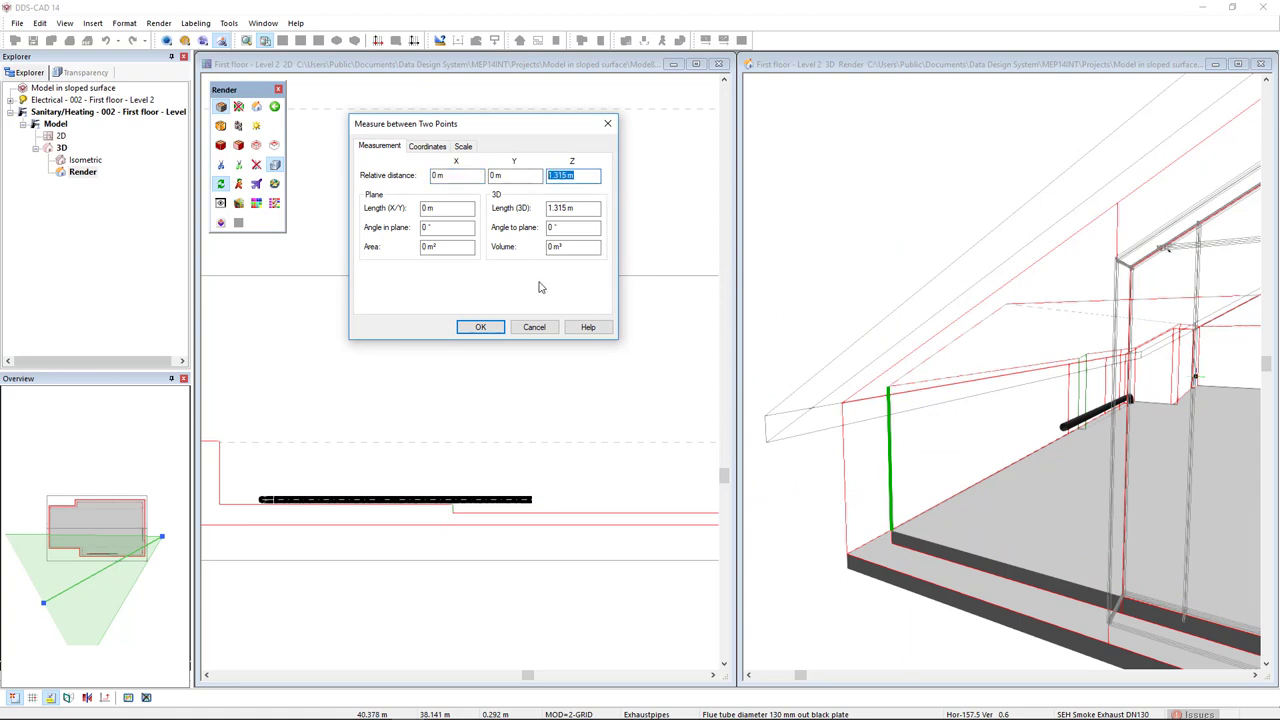
{"action": "left_click", "coordinate": [480, 327]}
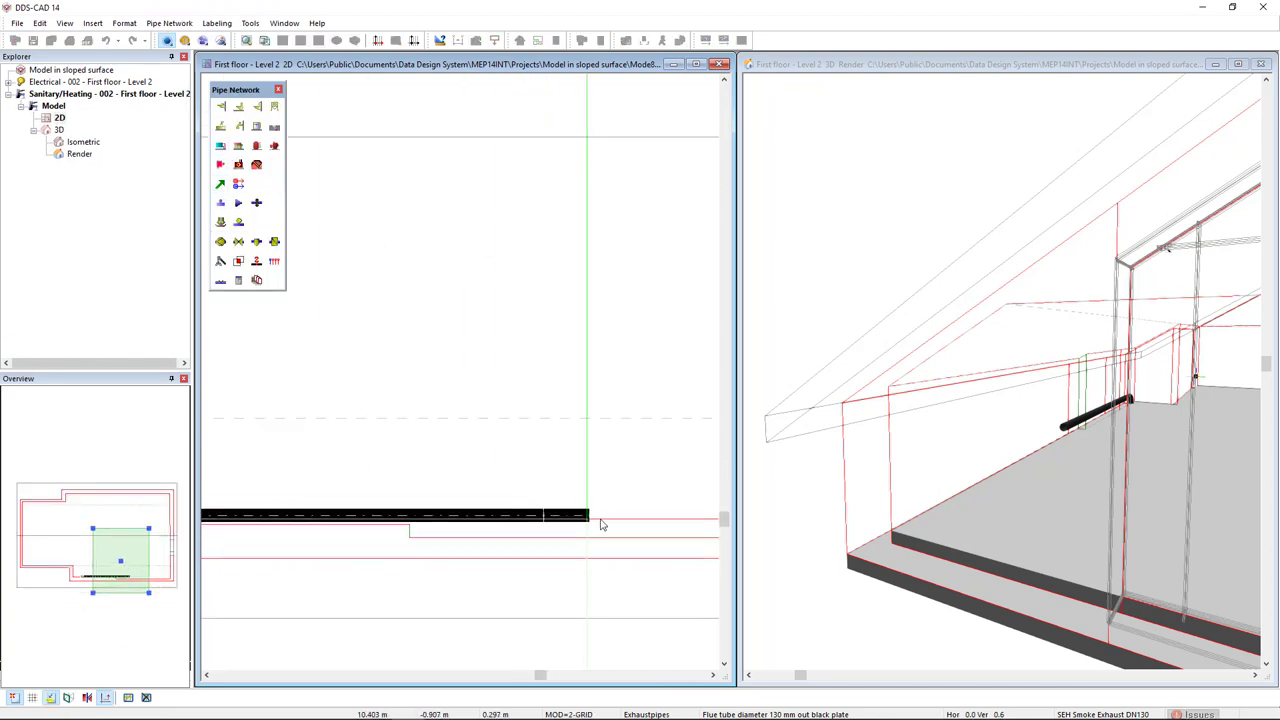
Bend the exhaust pipe end upward and raise it to an absolute height of 1.3 m.
{"action": "left_click_drag", "start_coordinate": [600, 520], "coordinate": [575, 490]}
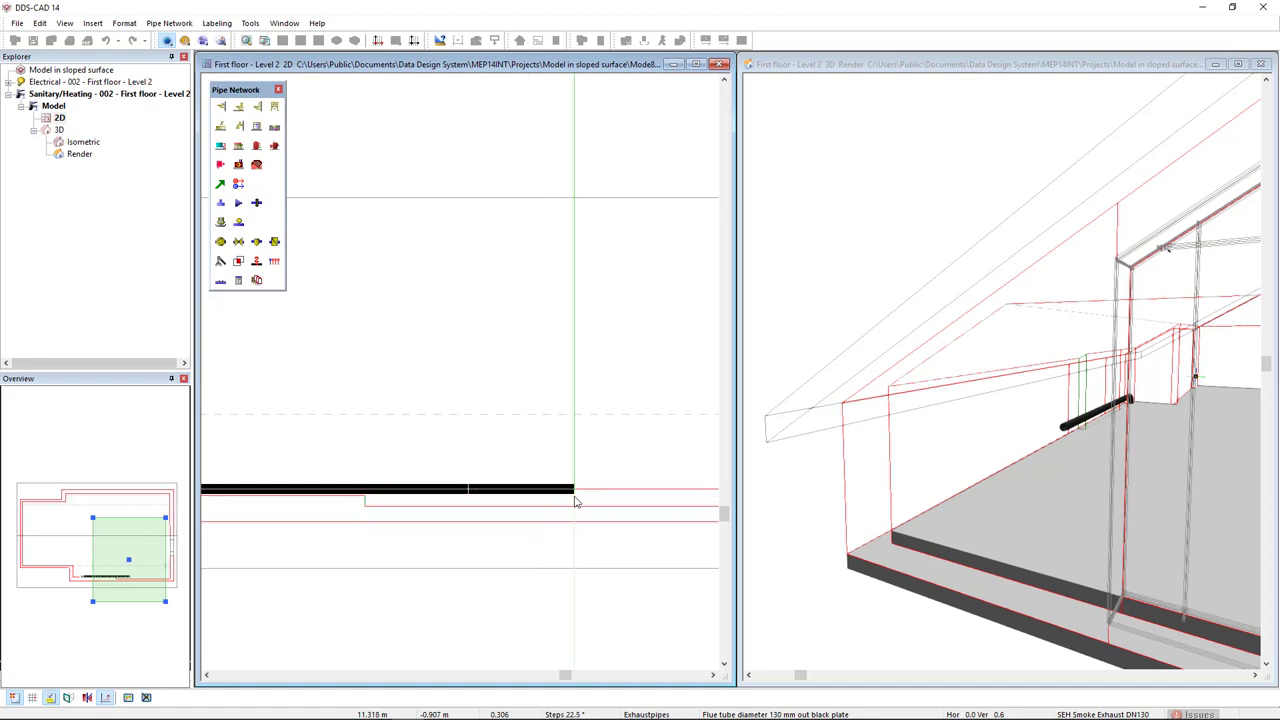
{"action": "right_click", "coordinate": [575, 502]}
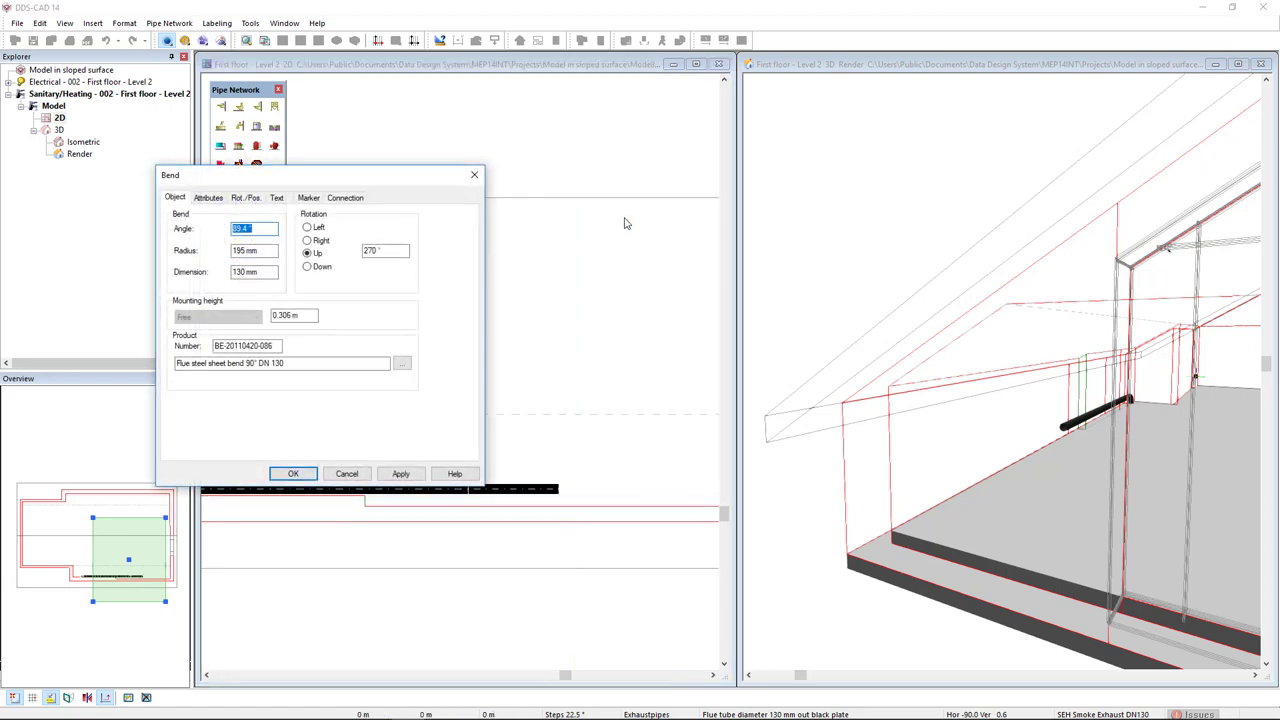
{"action": "left_click", "coordinate": [293, 473]}
{"action": "type", "text": "1.3"}
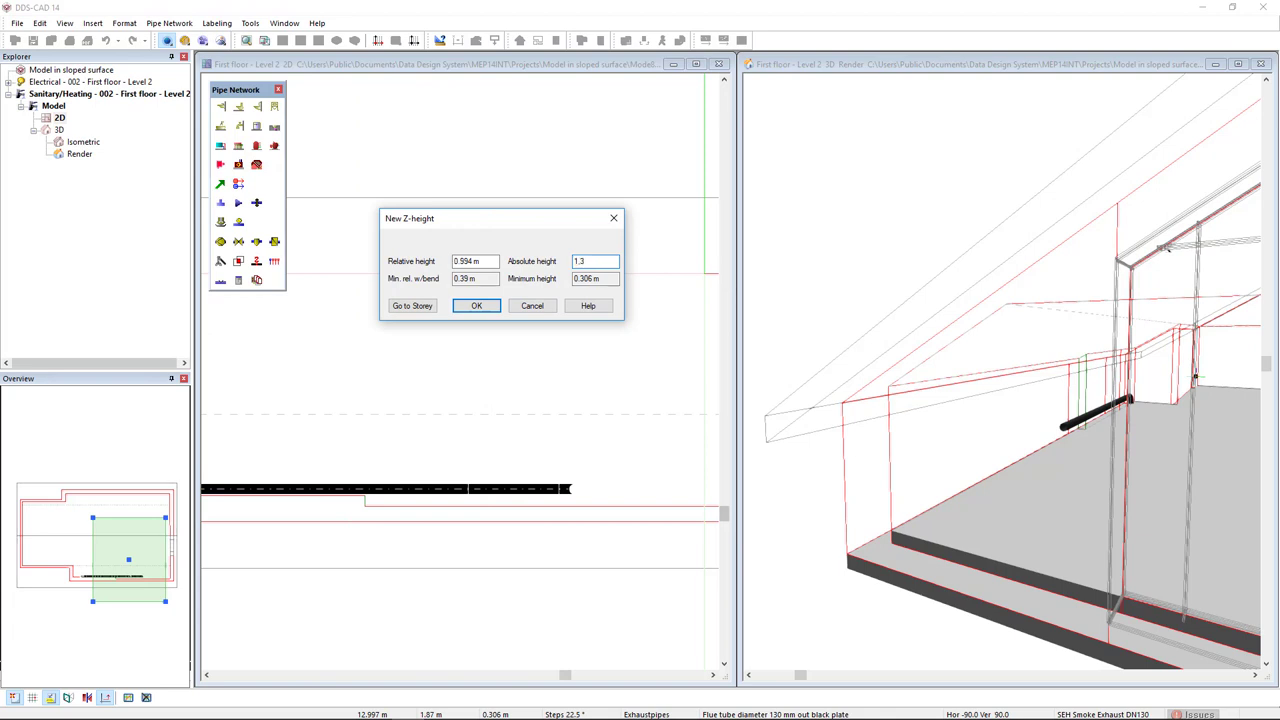
{"action": "left_click", "coordinate": [476, 305]}
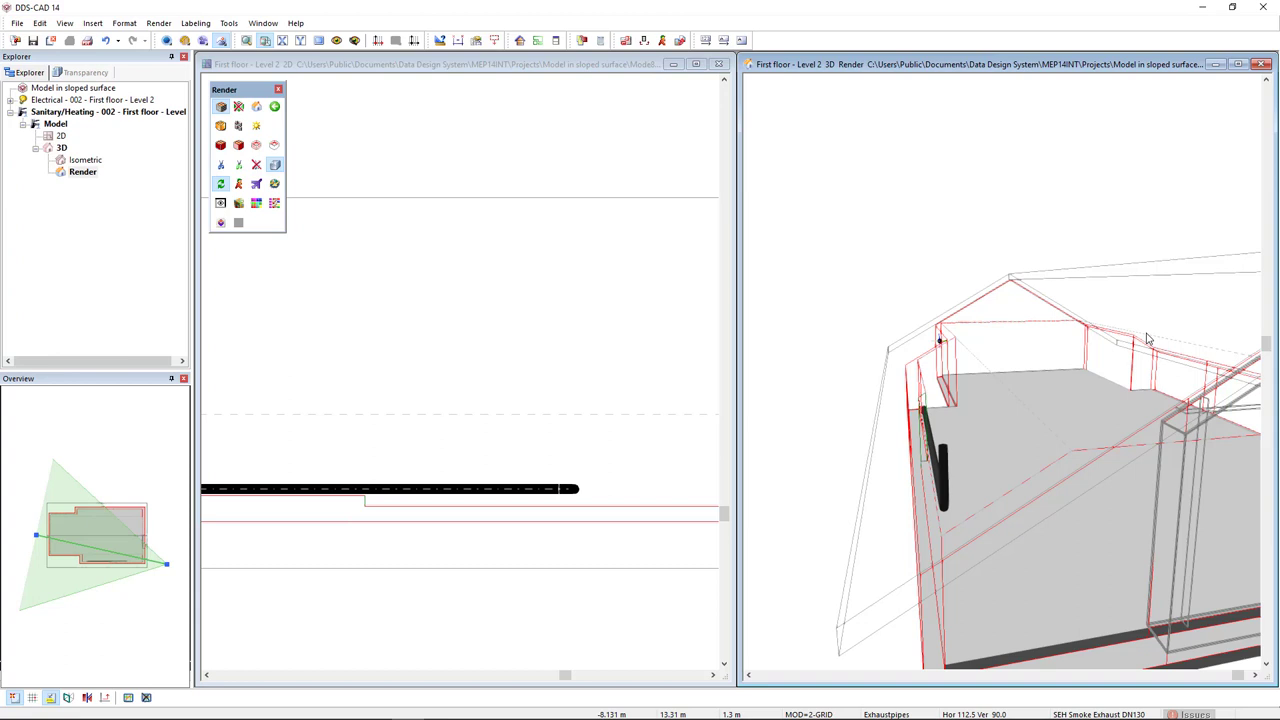
{"action": "mouse_move", "coordinate": [1160, 308]}
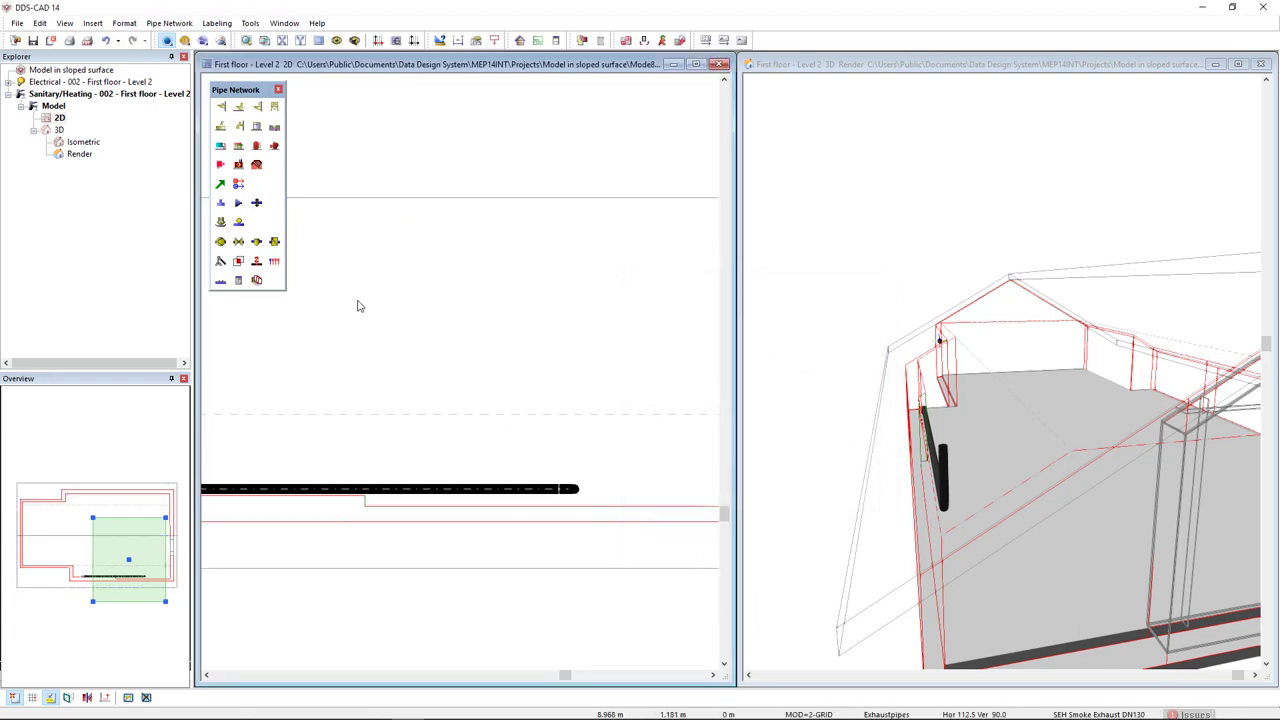
{"action": "mouse_move", "coordinate": [573, 490]}
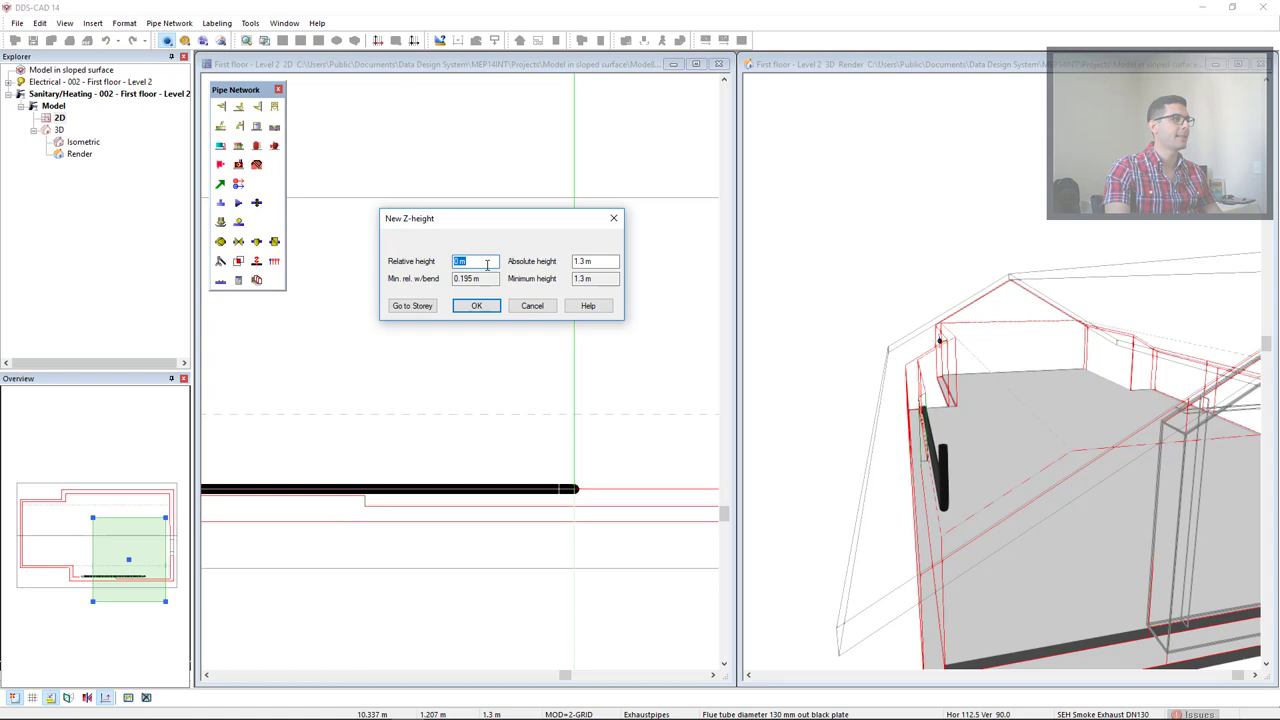
At the 1.3 m pipe point, insert a bend turned left at 60°.
{"action": "left_click", "coordinate": [476, 305]}
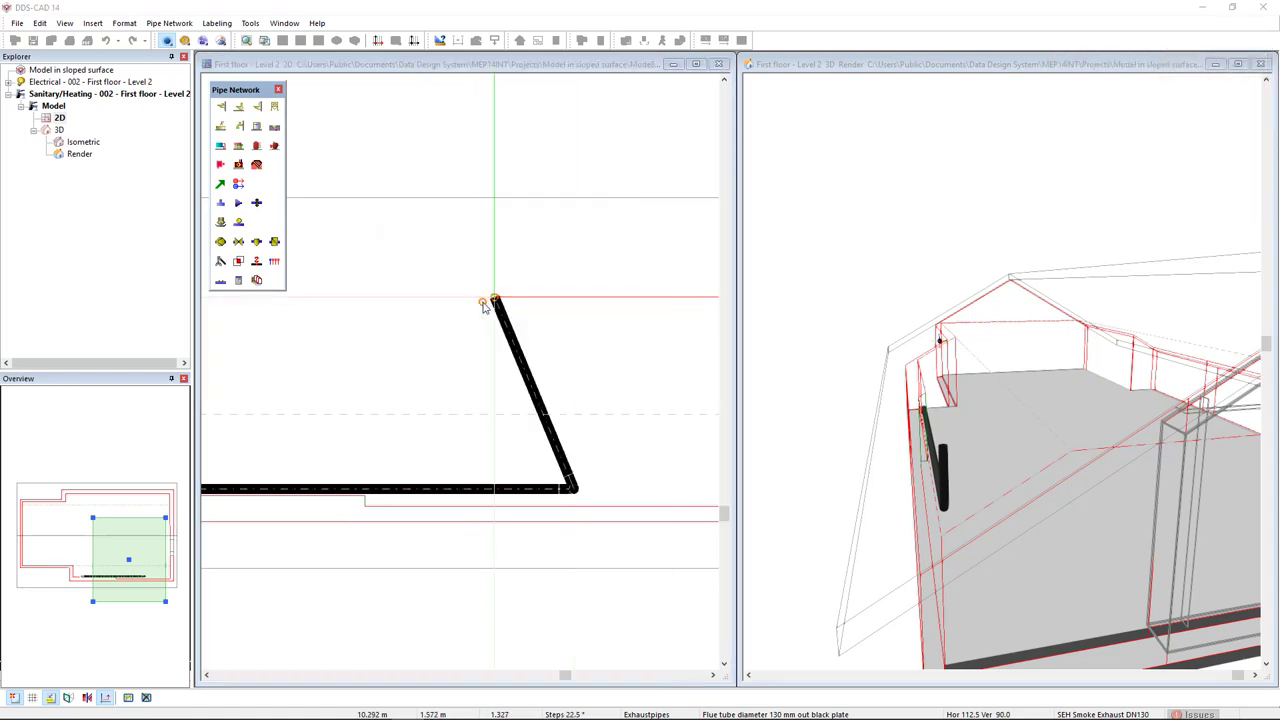
{"action": "double_click", "coordinate": [483, 303]}
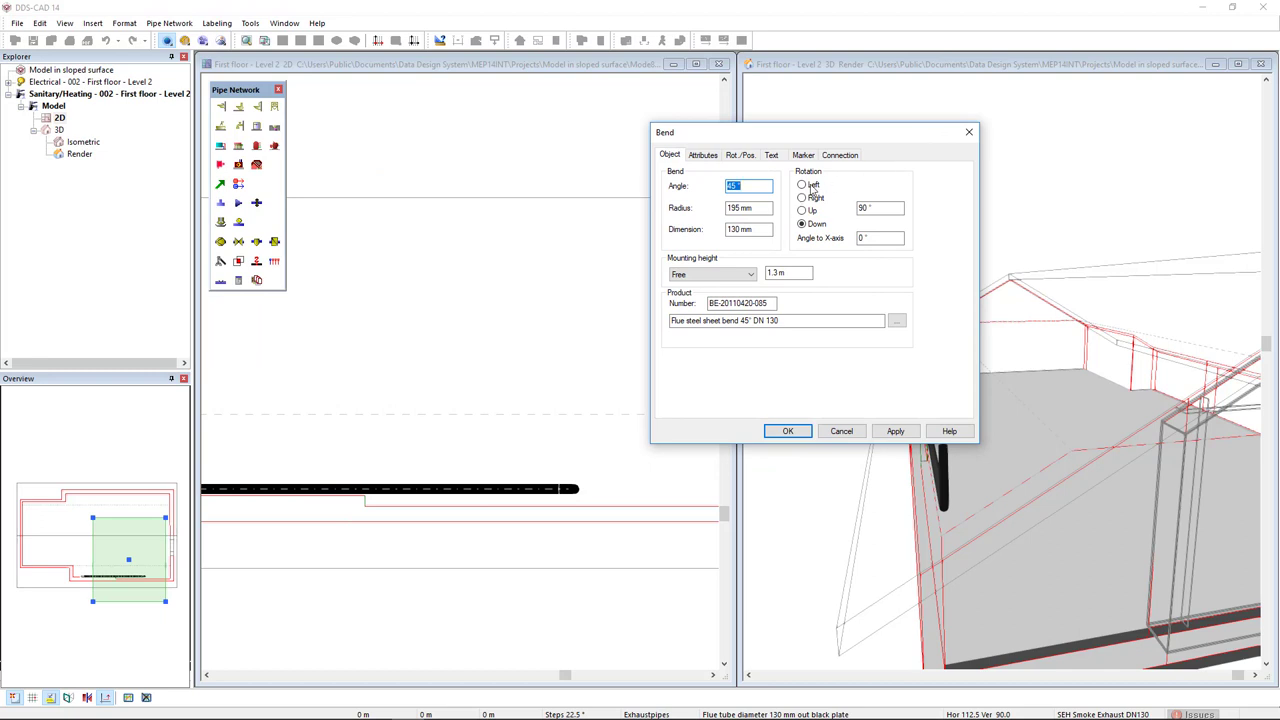
{"action": "left_click", "coordinate": [801, 185]}
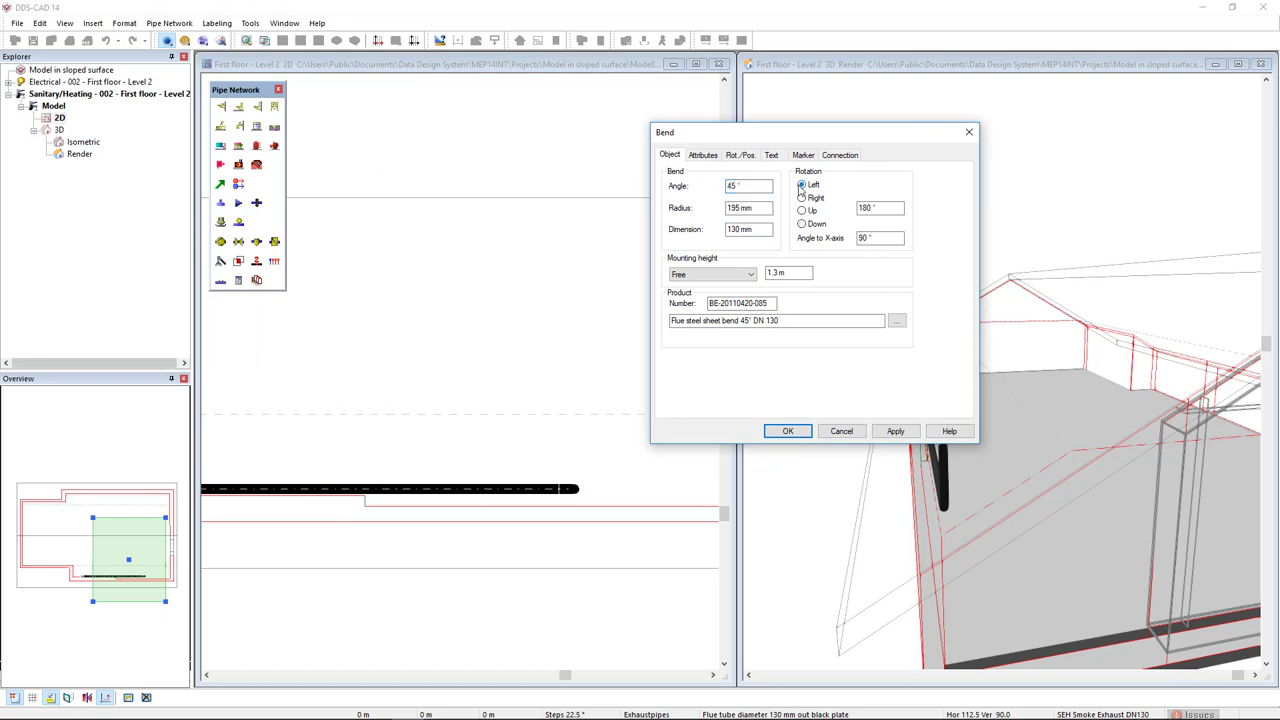
{"action": "triple_click", "coordinate": [748, 186]}
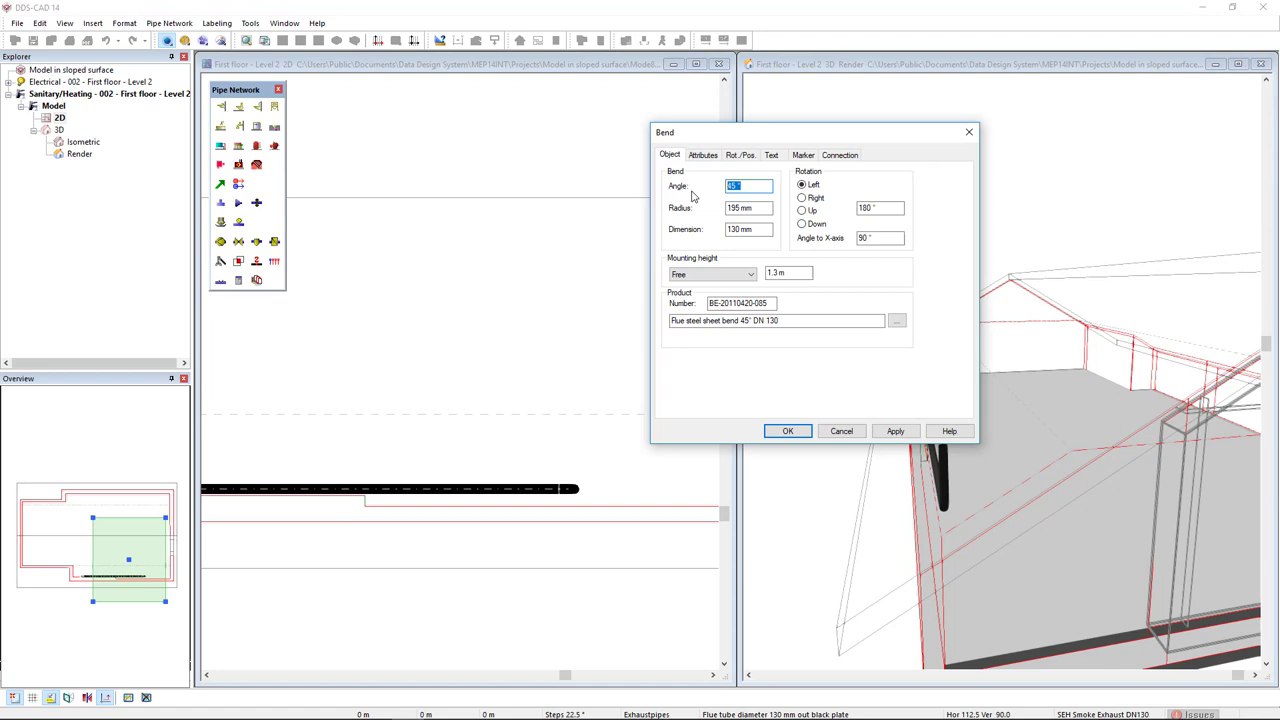
{"action": "type", "text": "60"}
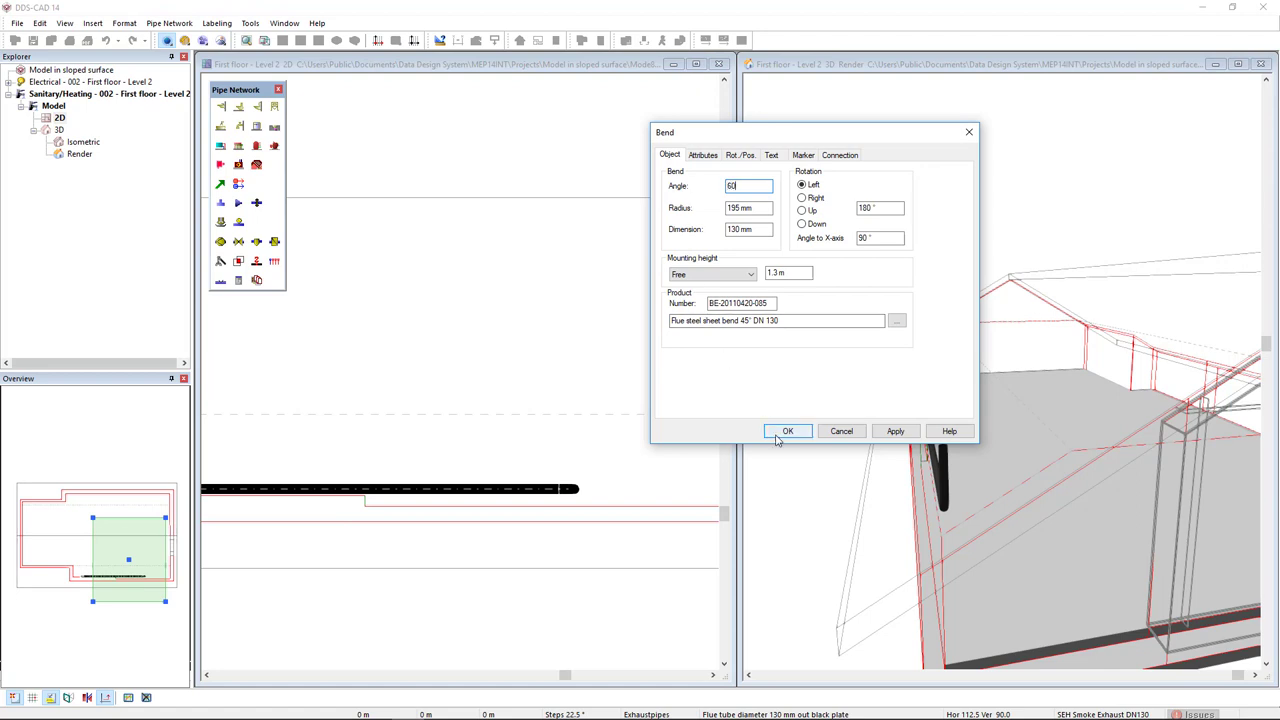
{"action": "left_click", "coordinate": [787, 431]}
{"action": "type", "text": "3.1"}
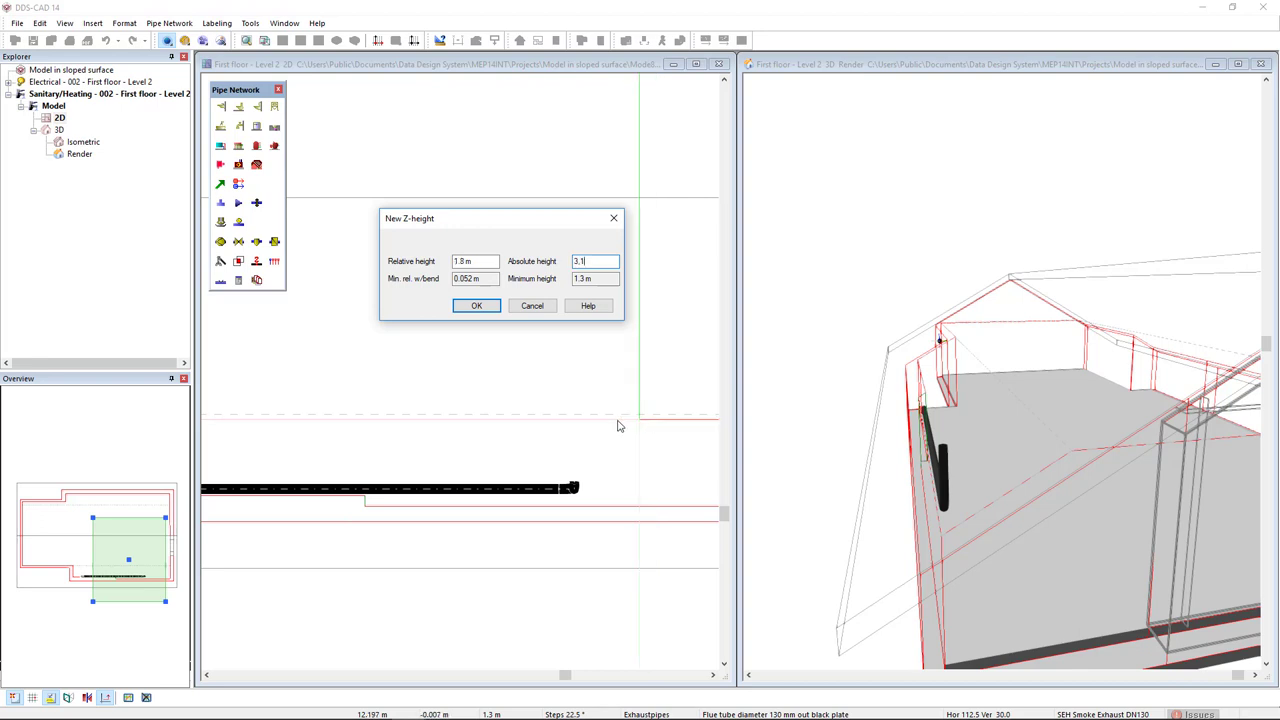
Accept the 3.1 m height and add a free bend turning the pipe back up.
{"action": "left_click", "coordinate": [476, 305]}
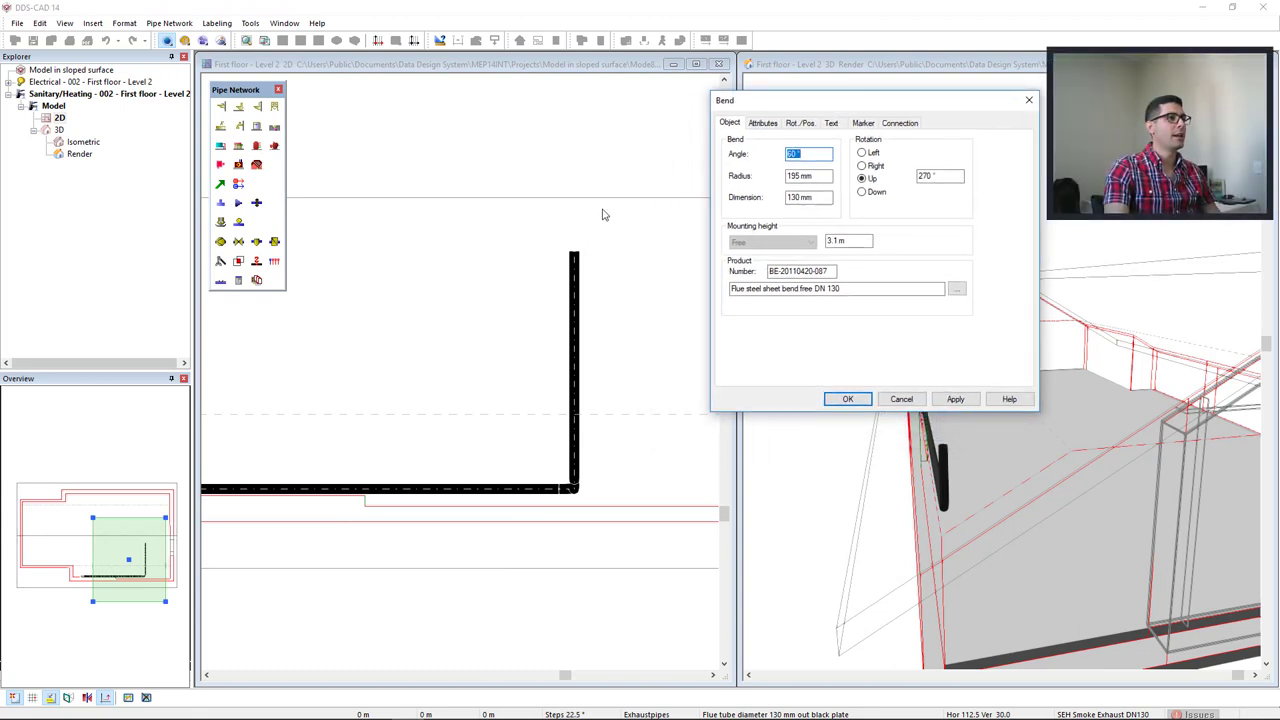
{"action": "mouse_move", "coordinate": [575, 234]}
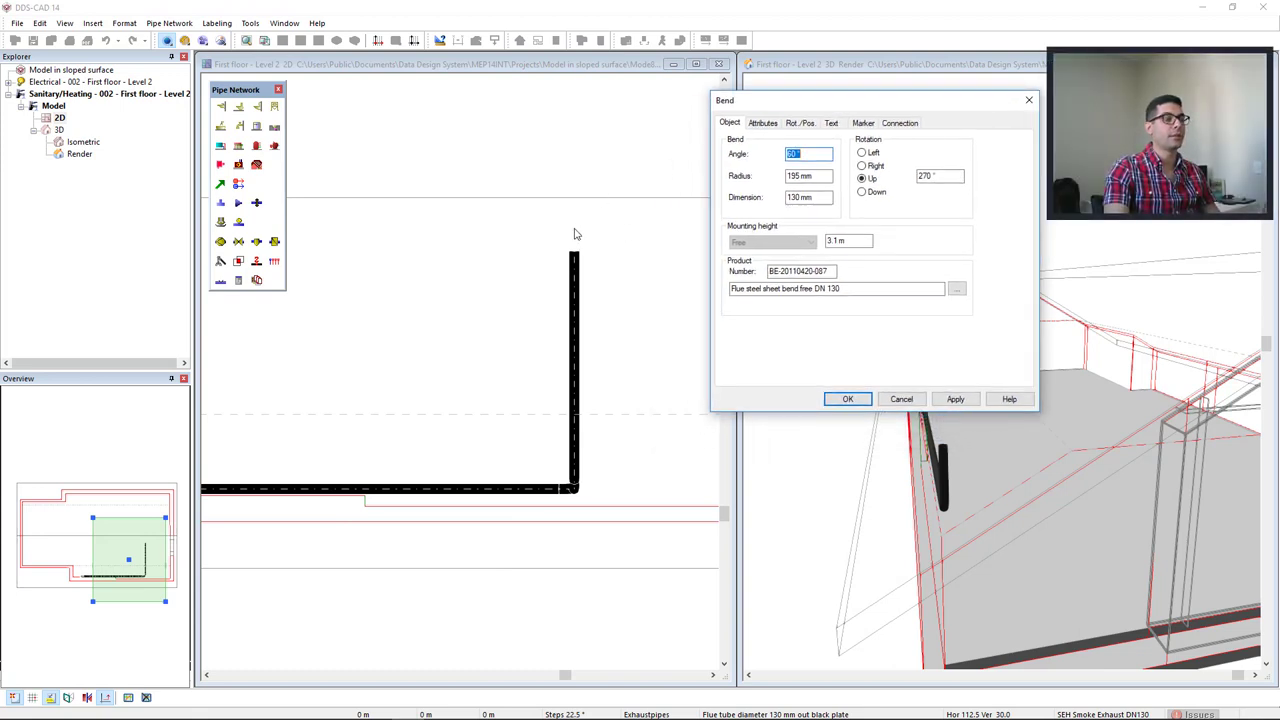
{"action": "mouse_move", "coordinate": [690, 237]}
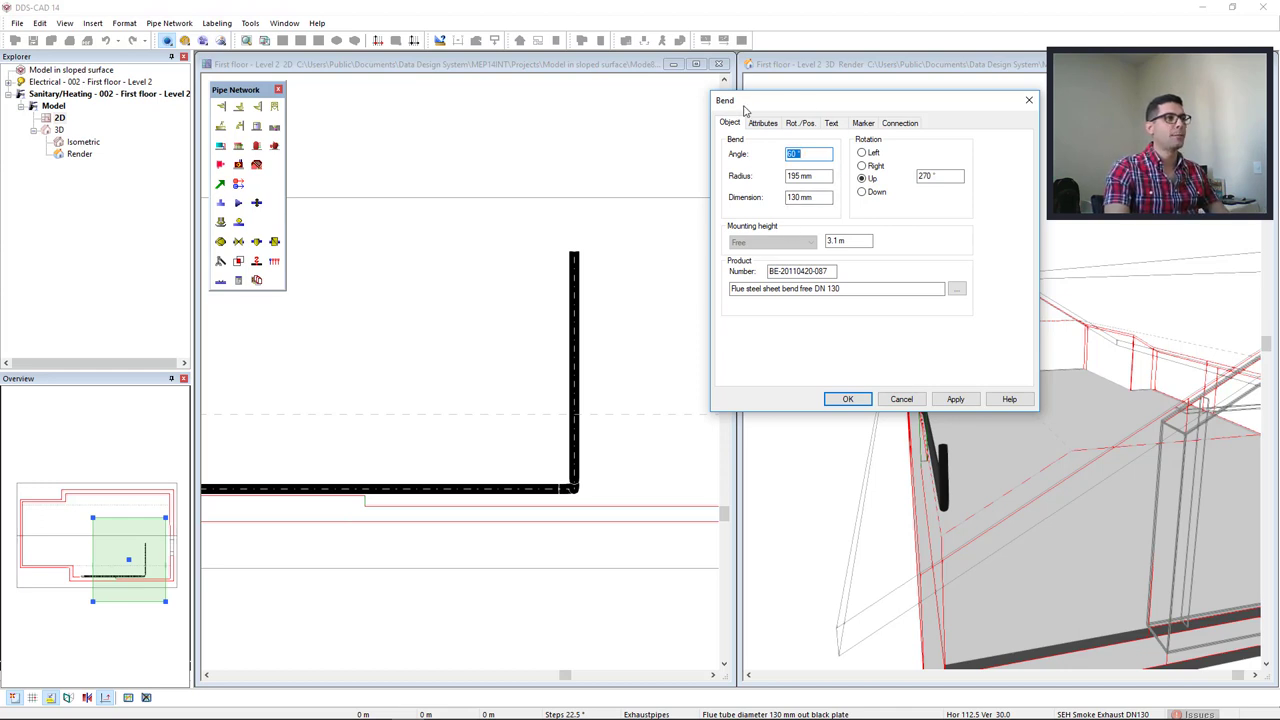
{"action": "mouse_move", "coordinate": [822, 170]}
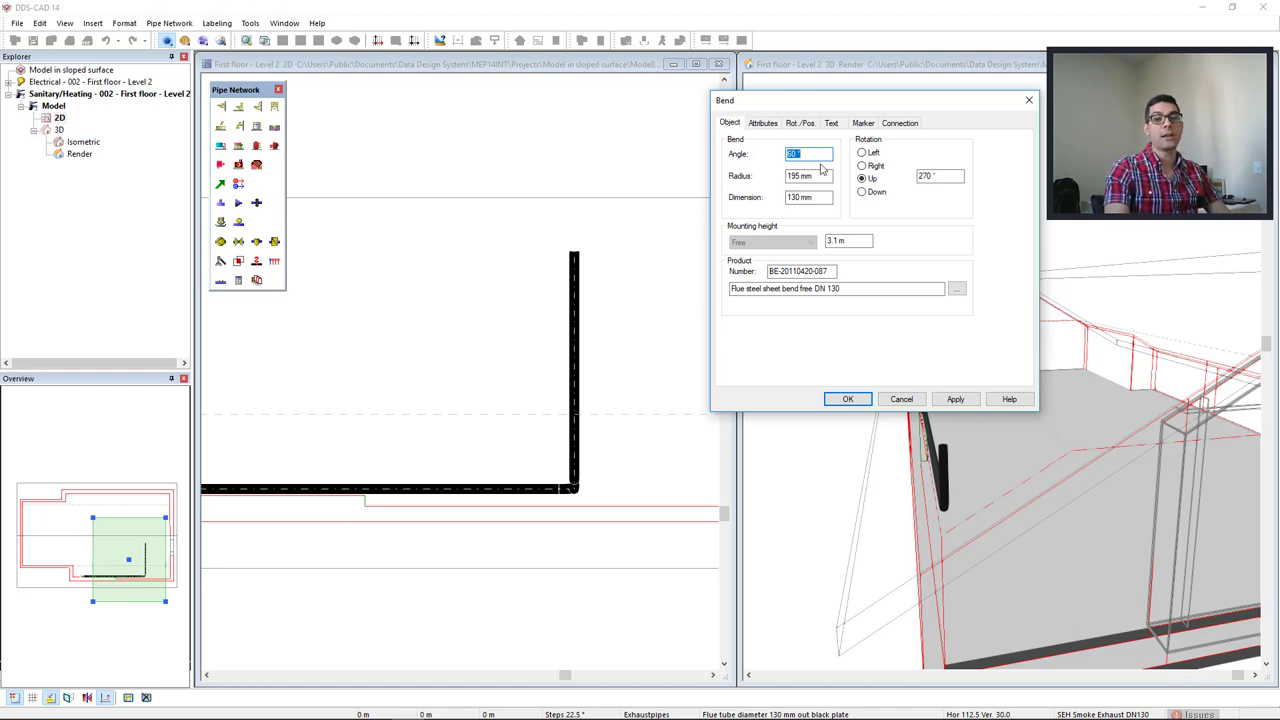
{"action": "mouse_move", "coordinate": [772, 157]}
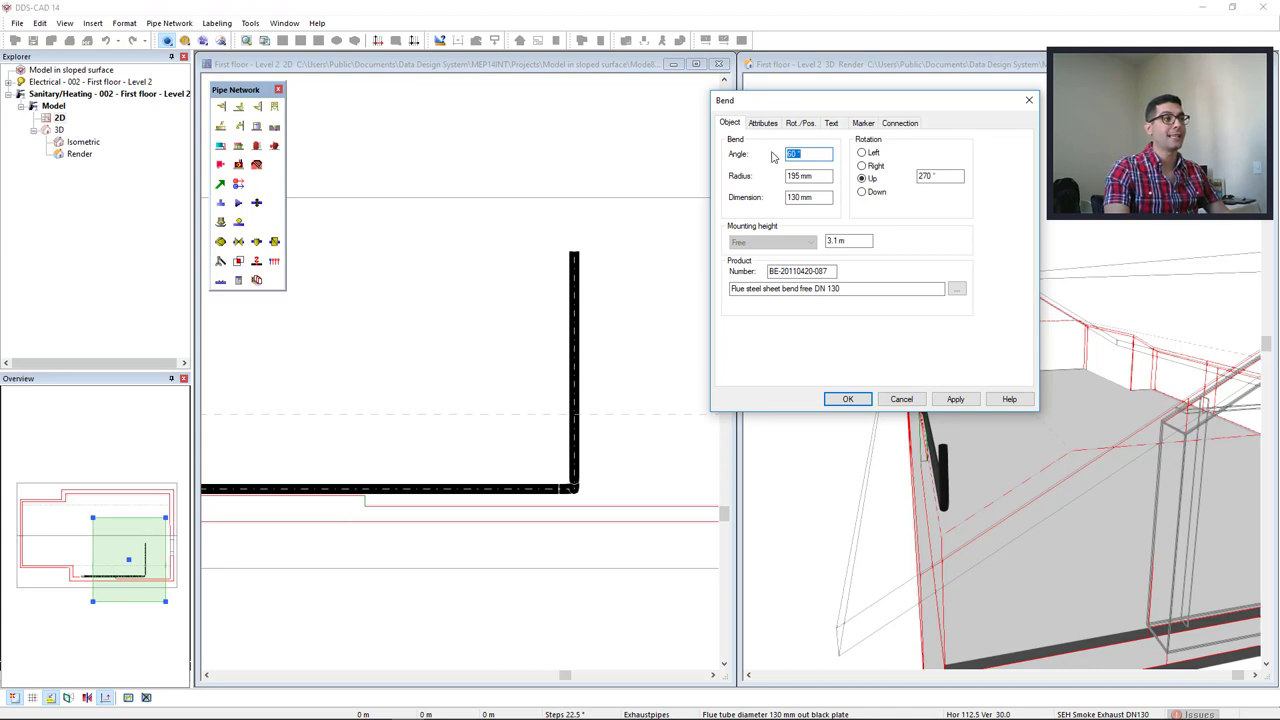
{"action": "mouse_move", "coordinate": [790, 167]}
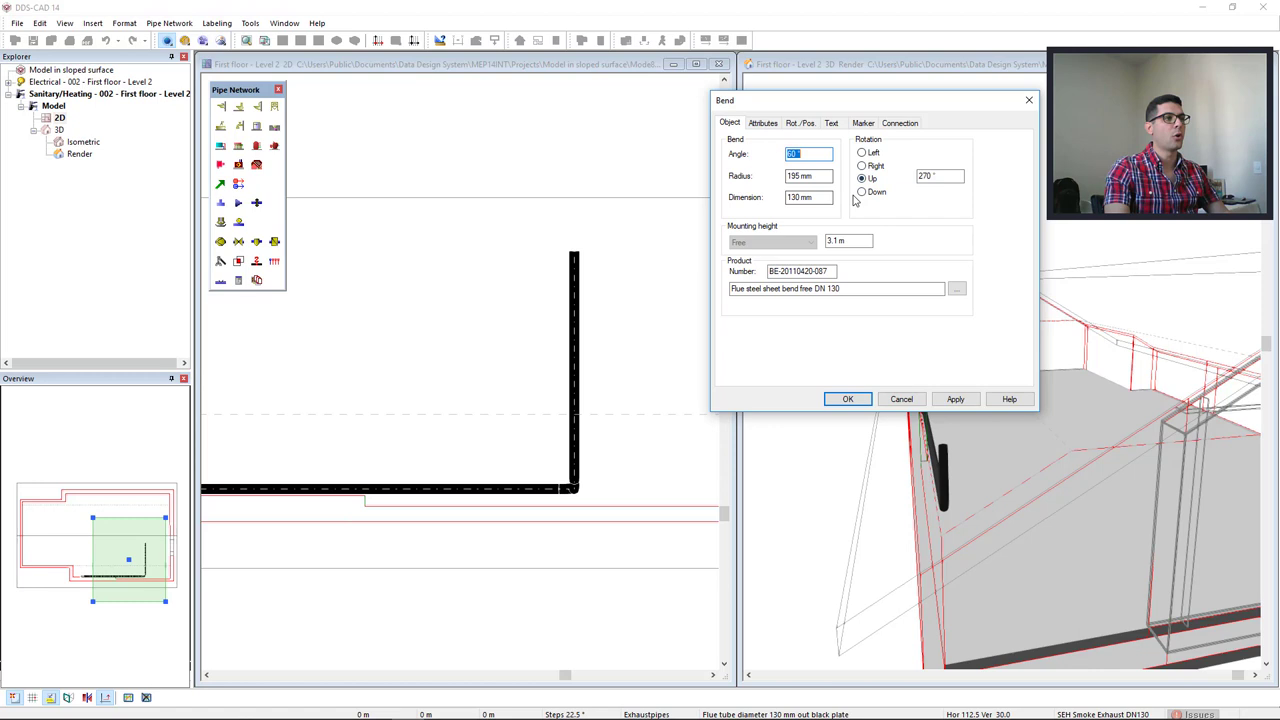
{"action": "left_click", "coordinate": [847, 399]}
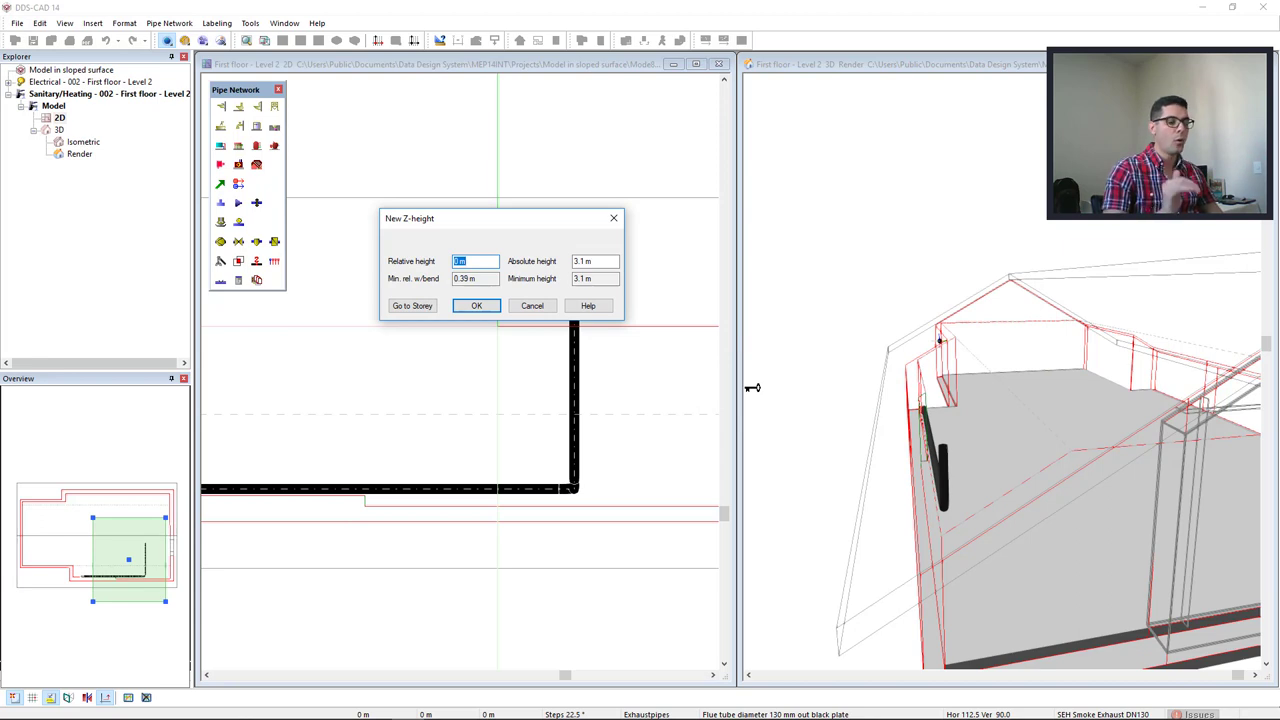
Raise the pipe 0.6 m to 3.7 m, end it in a DN 130 roof air bleed valve, and show transparency rows.
{"action": "type", "text": "6"}
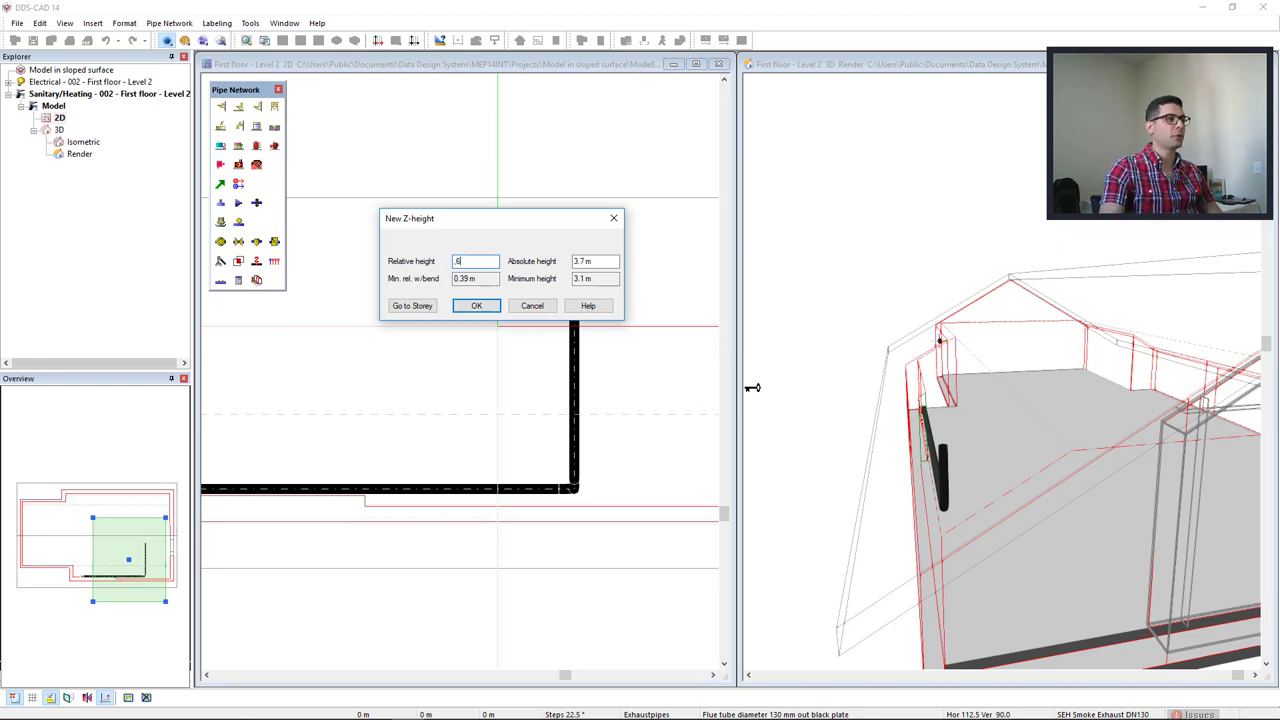
{"action": "left_click", "coordinate": [476, 305]}
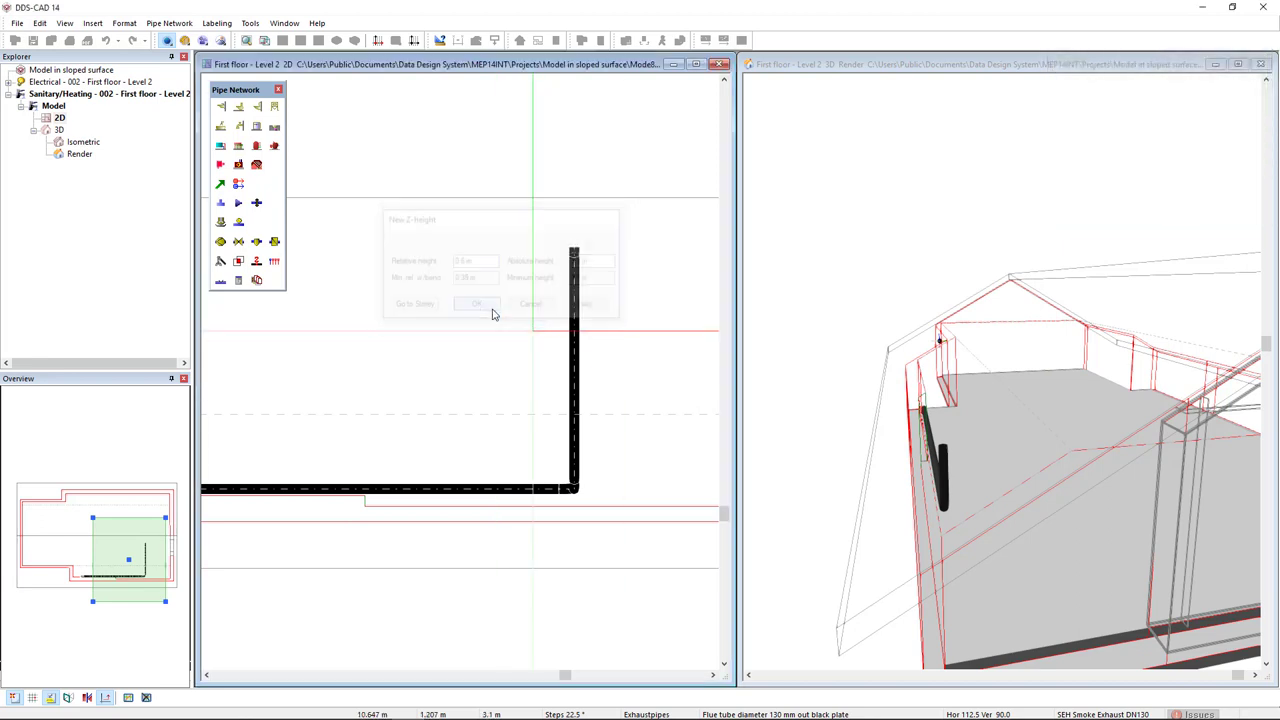
{"action": "right_click", "coordinate": [480, 293]}
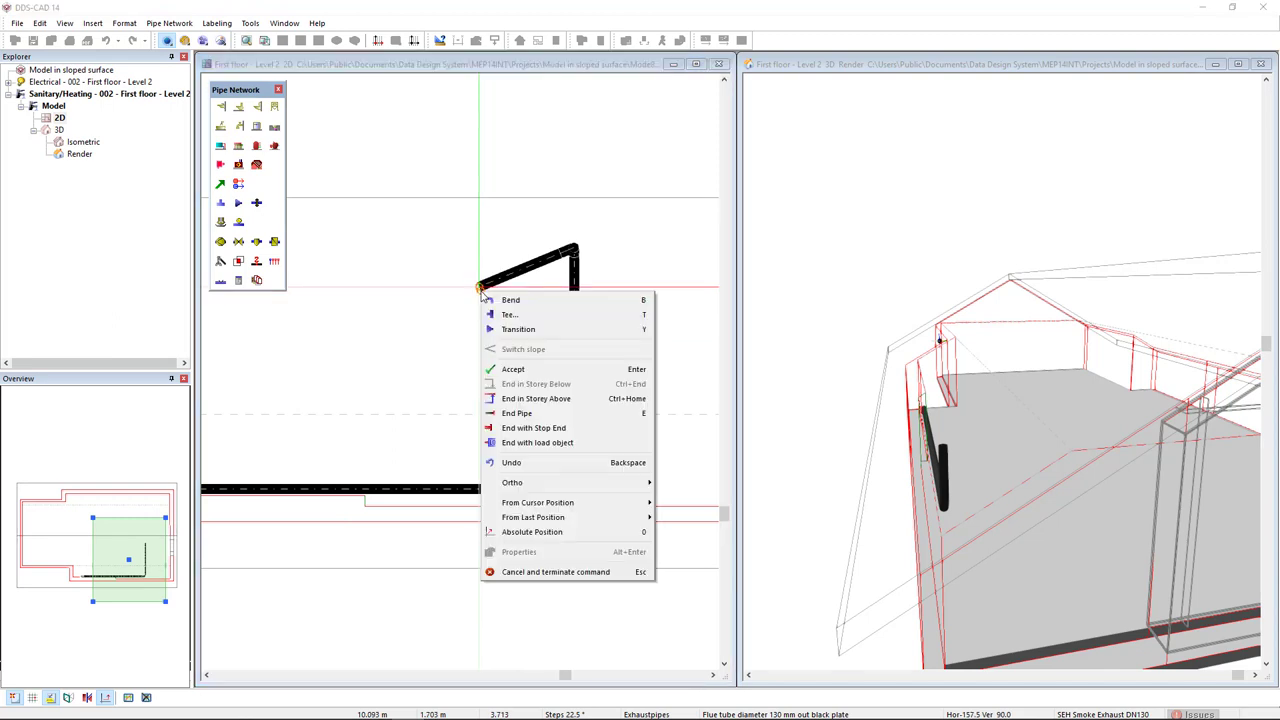
{"action": "mouse_move", "coordinate": [585, 413]}
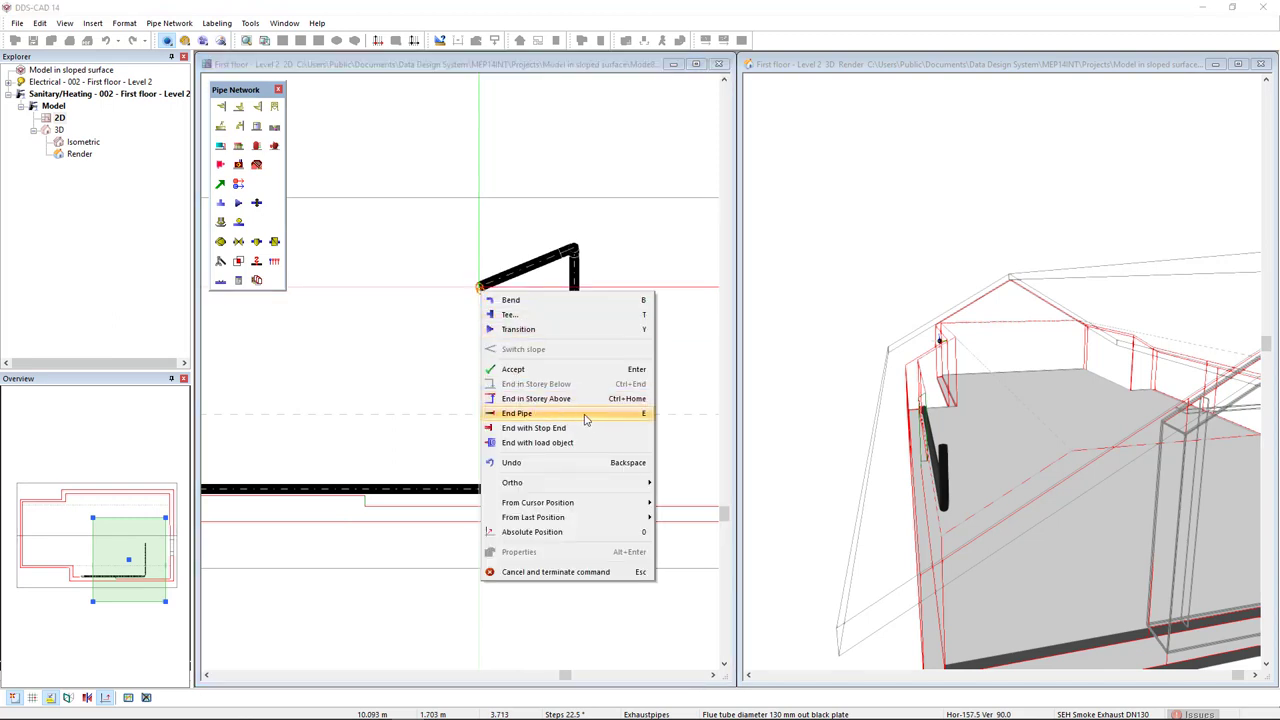
{"action": "left_click", "coordinate": [517, 413]}
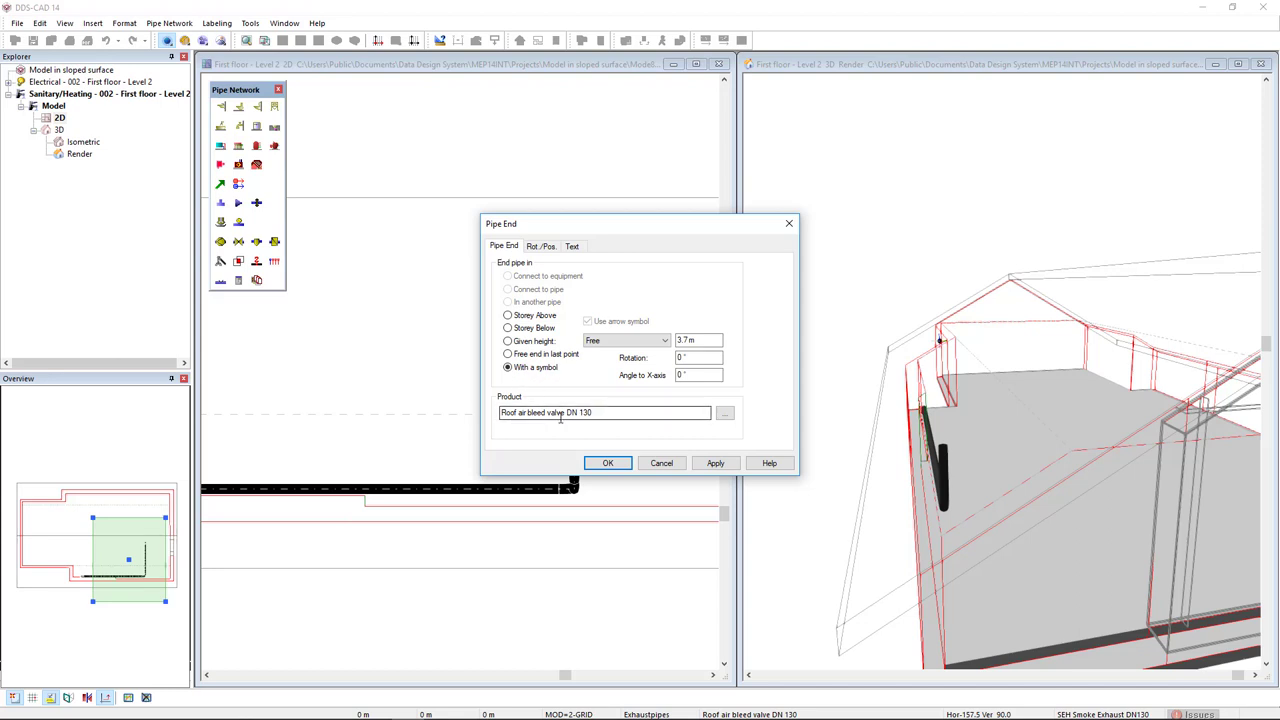
{"action": "left_click", "coordinate": [607, 462]}
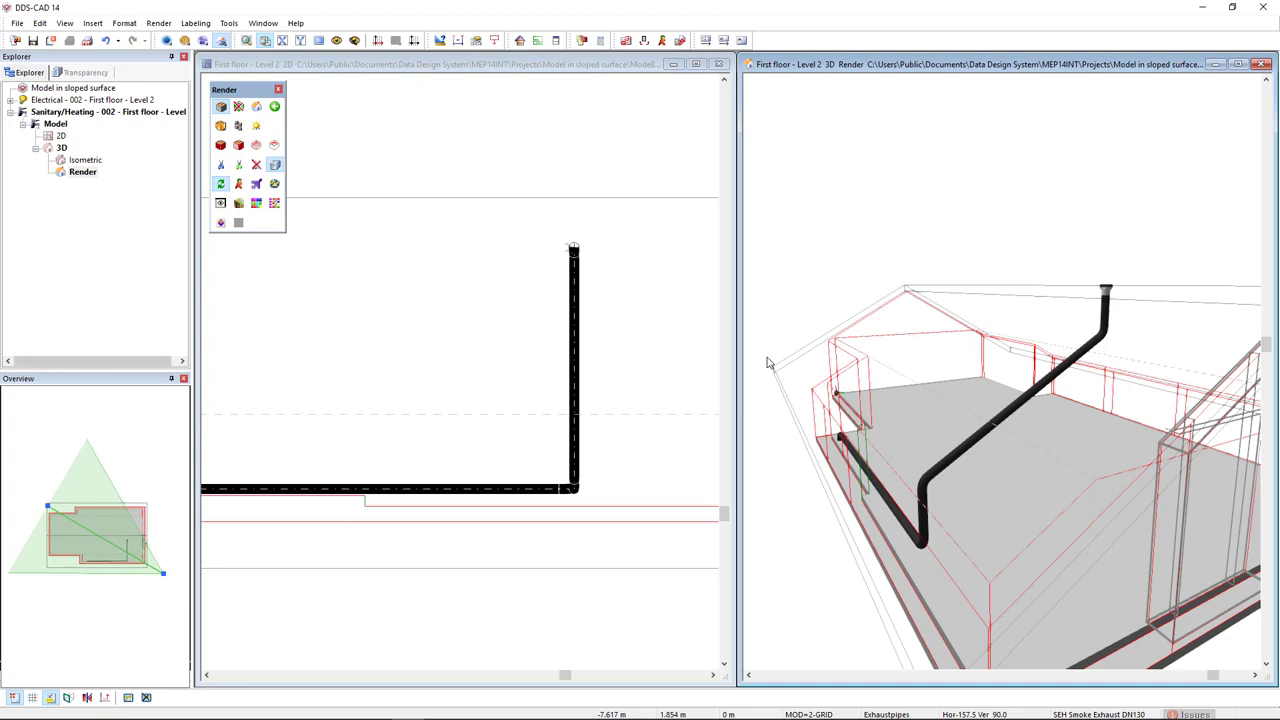
{"action": "left_click", "coordinate": [85, 72]}
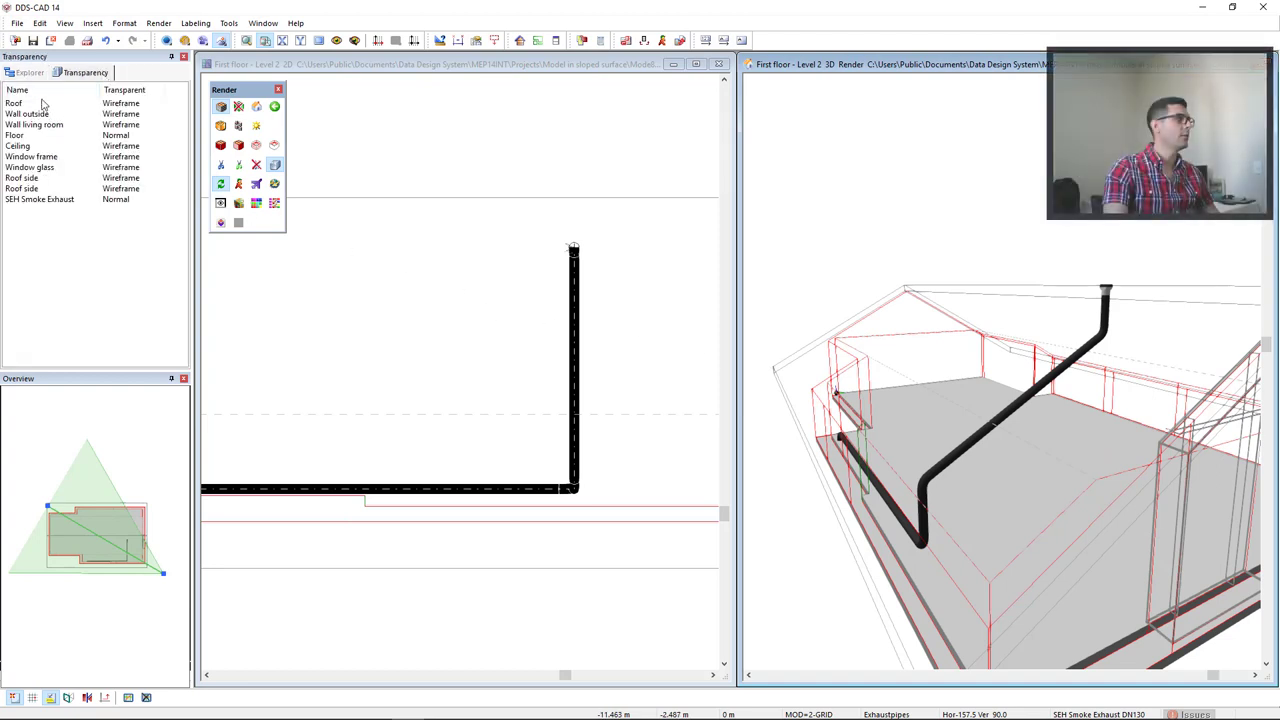
{"action": "left_click", "coordinate": [22, 188]}
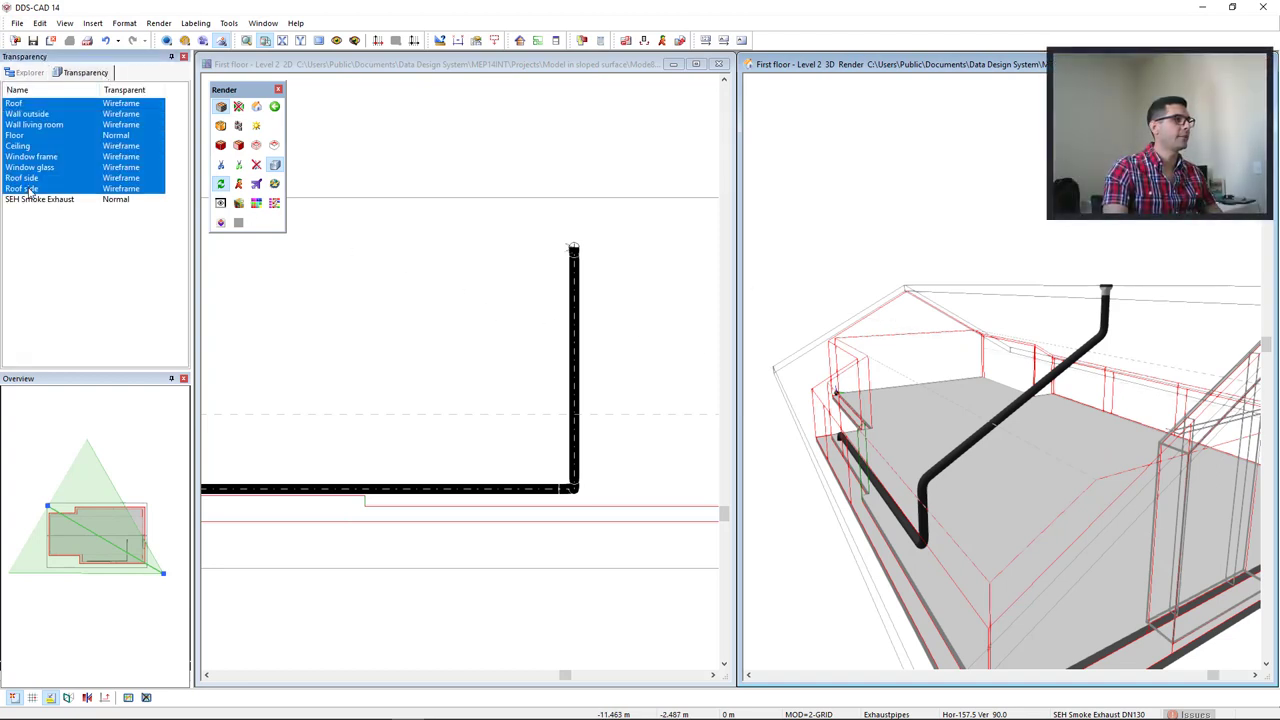